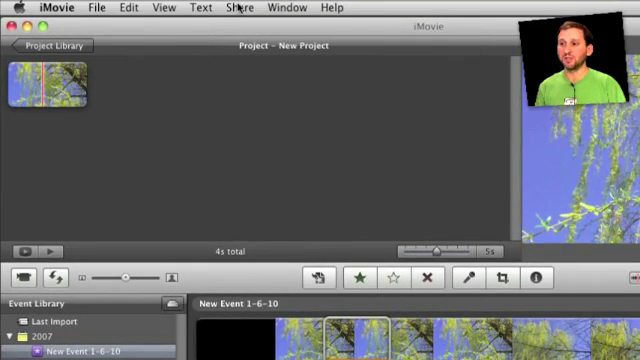
Preview the iTunes publishing size choices from the Share menu, then cancel
left_click(240, 8)
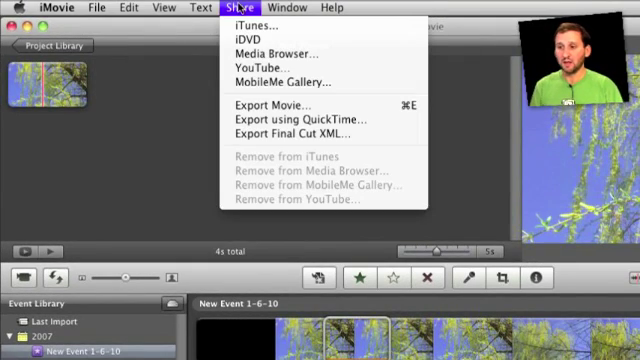
mouse_move(248, 40)
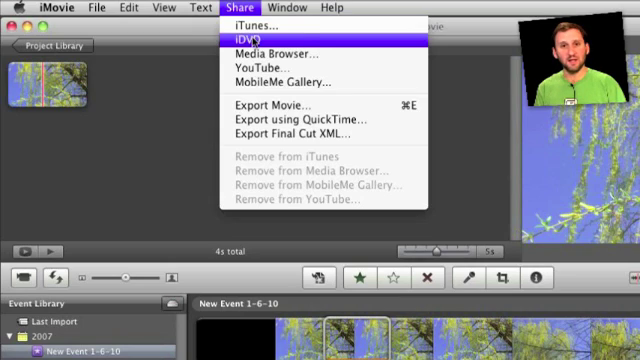
mouse_move(280, 52)
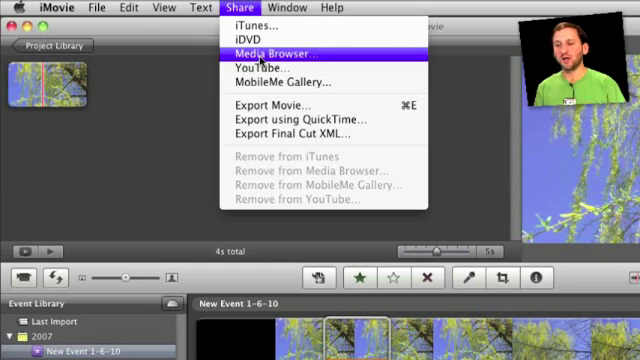
mouse_move(270, 66)
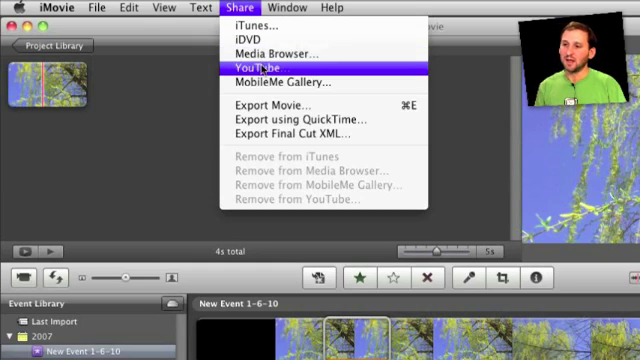
mouse_move(290, 82)
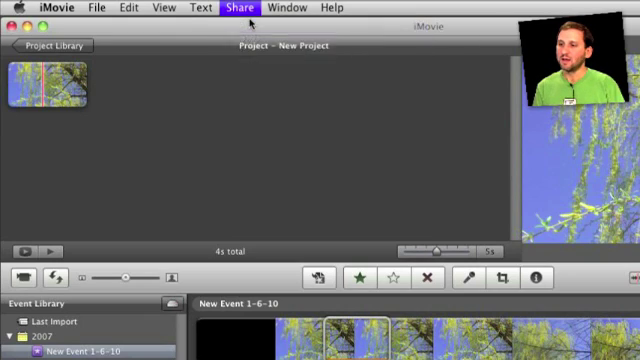
left_click(240, 8)
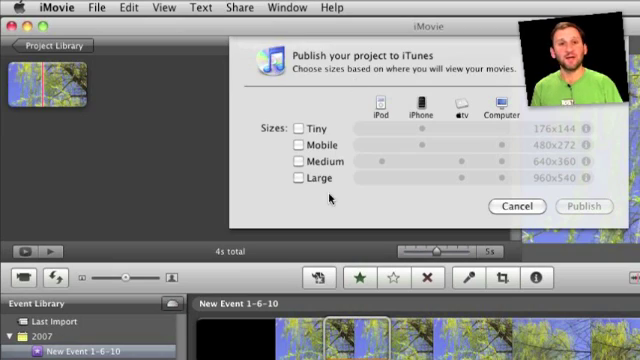
mouse_move(288, 148)
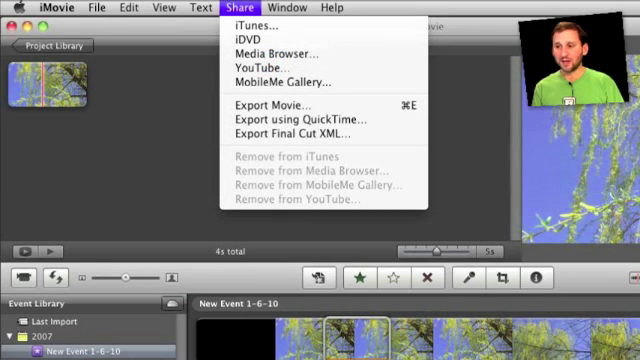
mouse_move(284, 80)
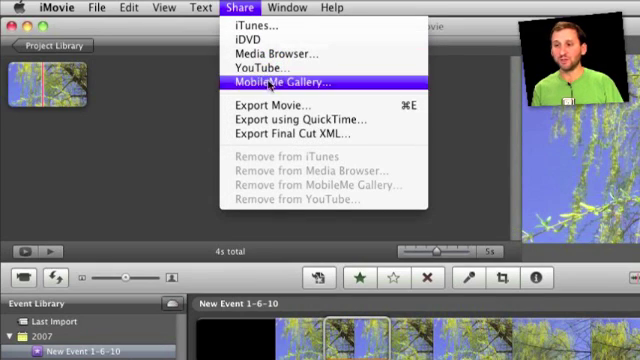
mouse_move(270, 68)
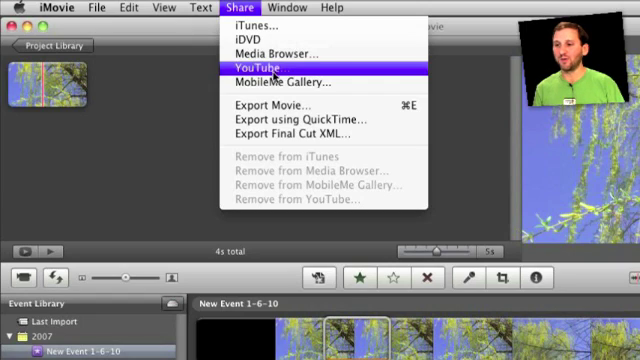
mouse_move(284, 80)
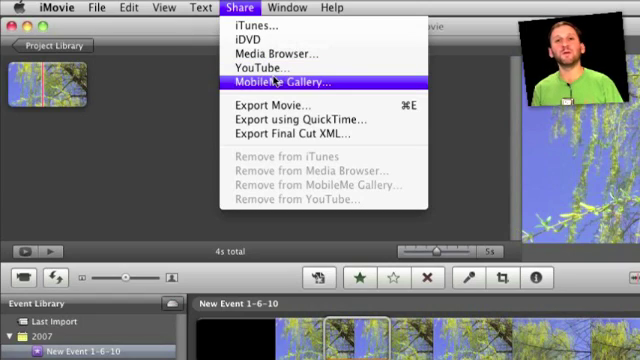
mouse_move(270, 66)
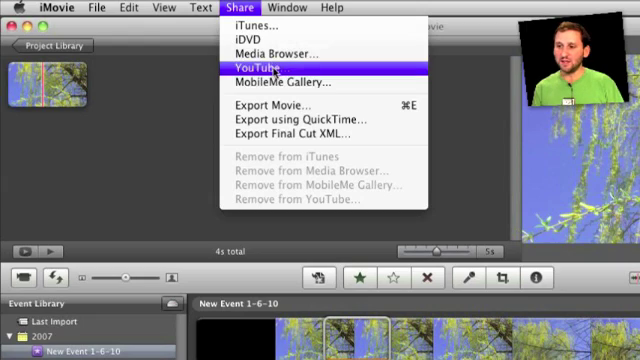
mouse_move(300, 82)
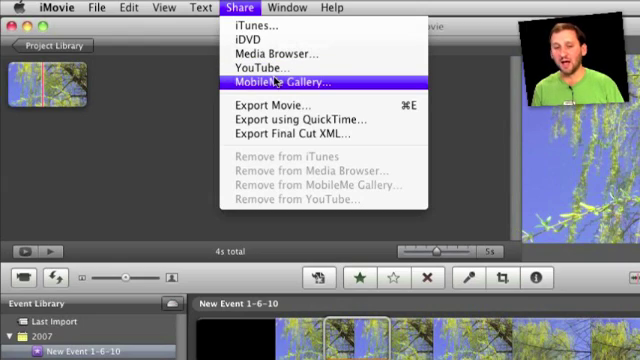
mouse_move(256, 28)
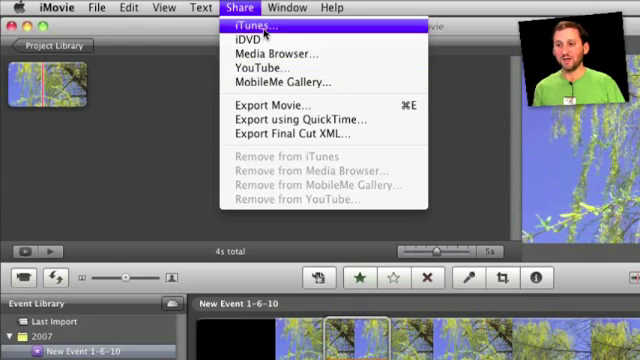
mouse_move(284, 104)
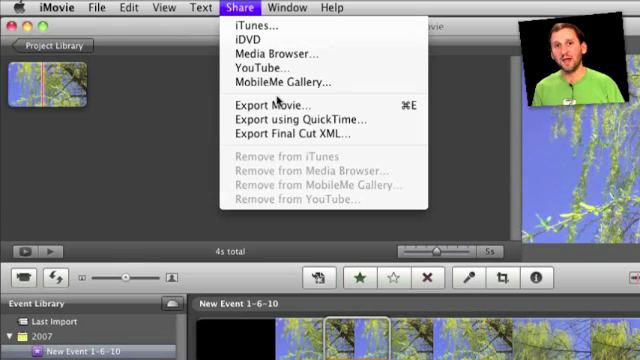
mouse_move(258, 64)
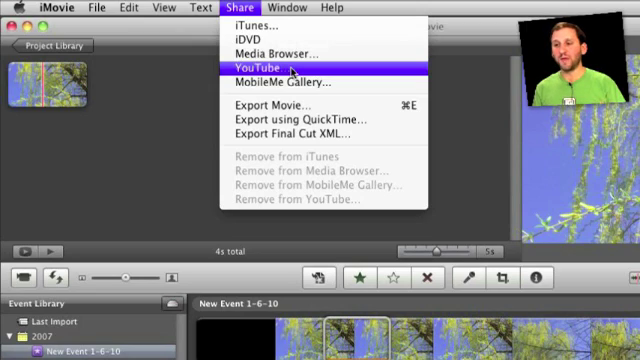
mouse_move(256, 40)
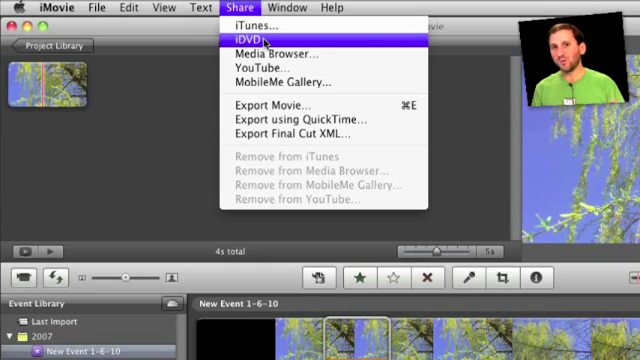
mouse_move(280, 104)
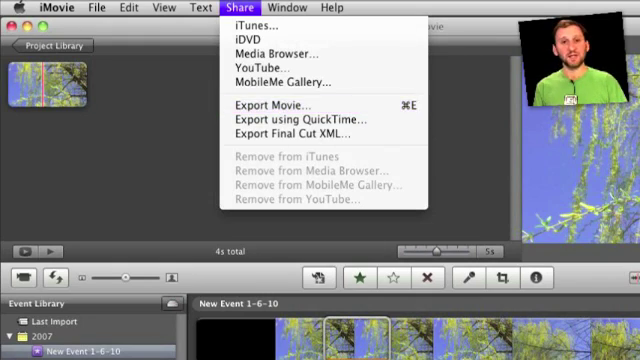
mouse_move(280, 104)
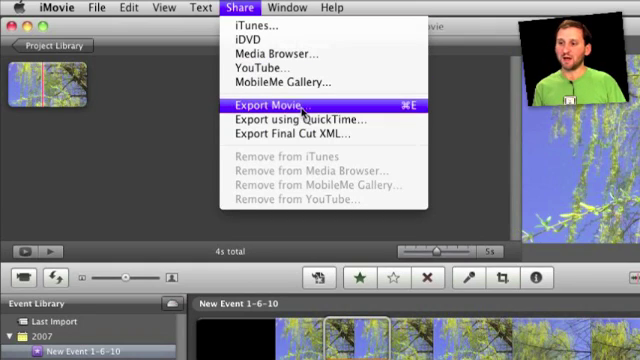
Start exporting New Project as a movie from the Share menu
left_click(276, 104)
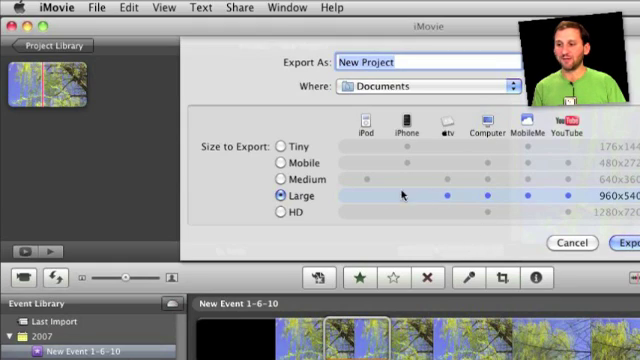
mouse_move(428, 120)
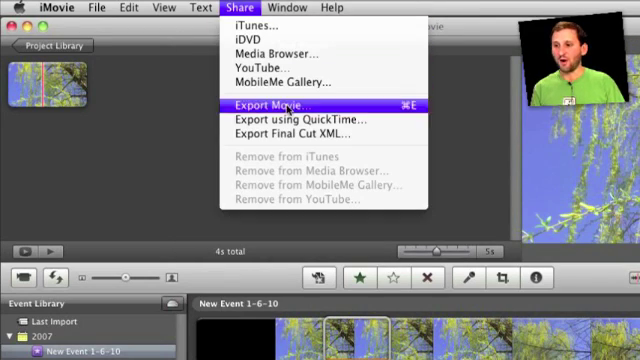
mouse_move(300, 118)
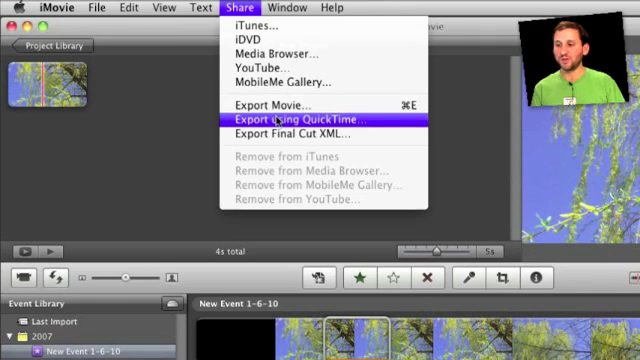
Export New Project through QuickTime as a Movie to MPEG-4 file
left_click(288, 120)
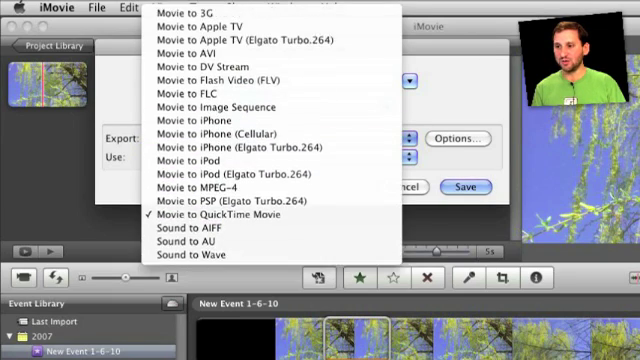
mouse_move(236, 202)
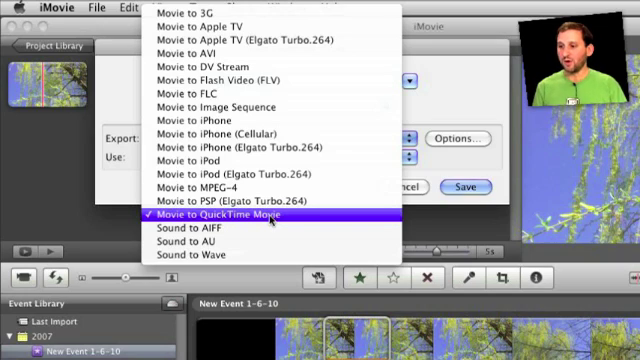
mouse_move(230, 188)
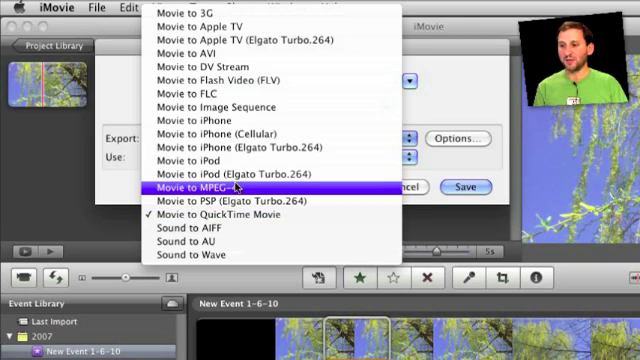
mouse_move(230, 188)
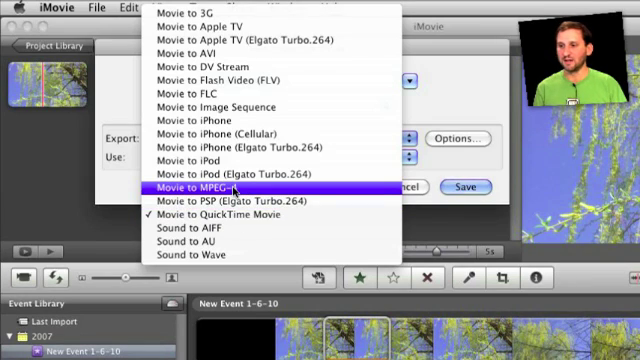
mouse_move(210, 160)
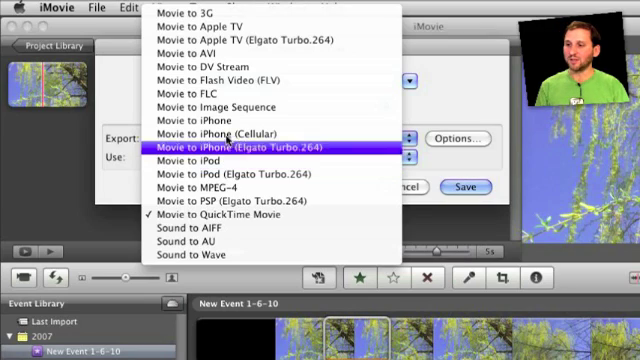
mouse_move(200, 120)
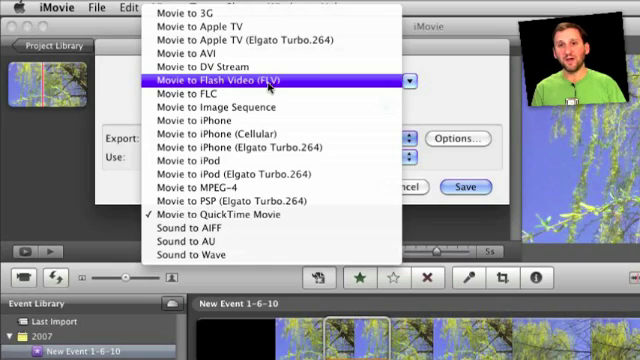
mouse_move(196, 52)
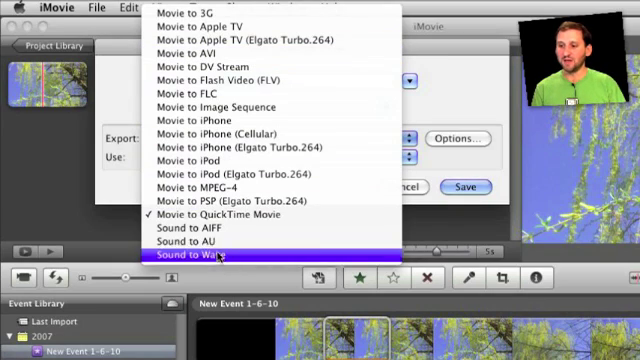
mouse_move(200, 228)
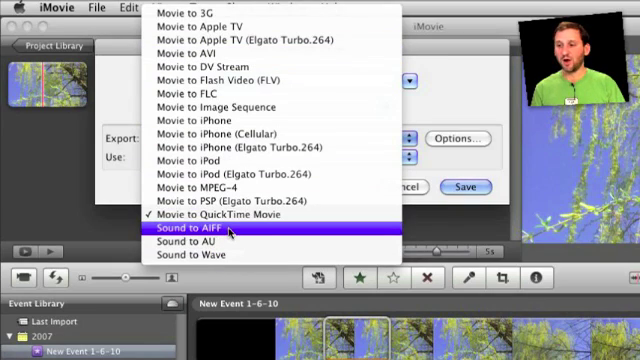
mouse_move(236, 204)
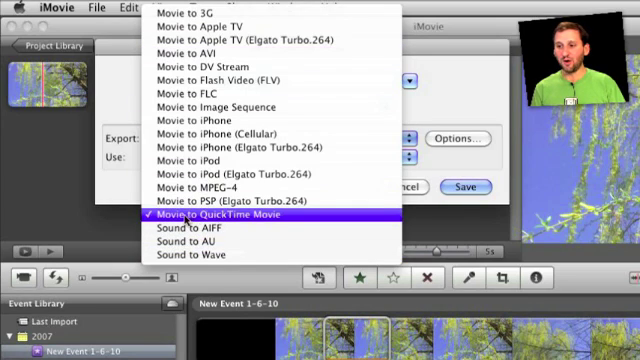
mouse_move(250, 202)
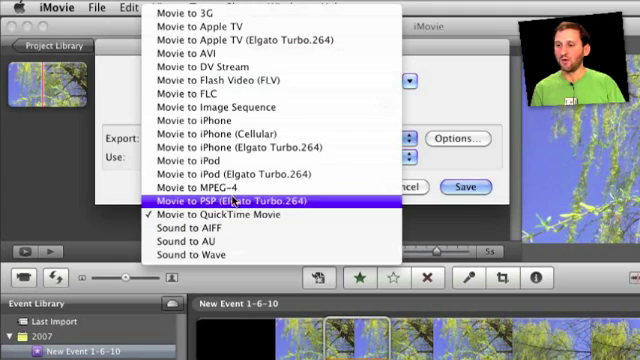
left_click(180, 188)
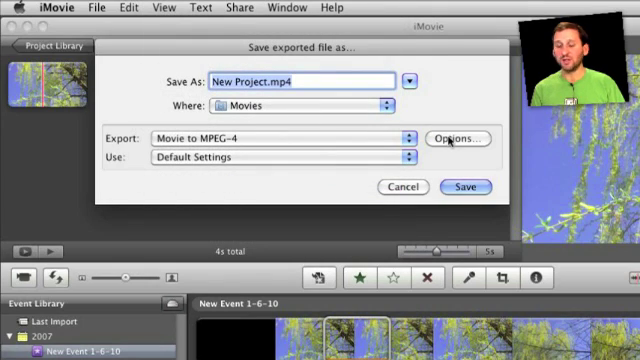
Set the H.264 video to 640 × 480 VGA at 2000 kbits/sec in the MPEG-4 options
left_click(460, 138)
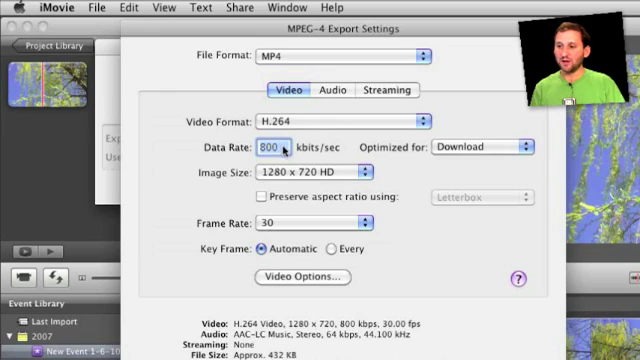
mouse_move(464, 112)
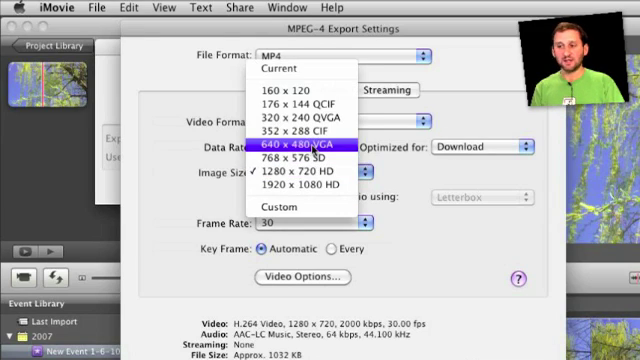
left_click(300, 150)
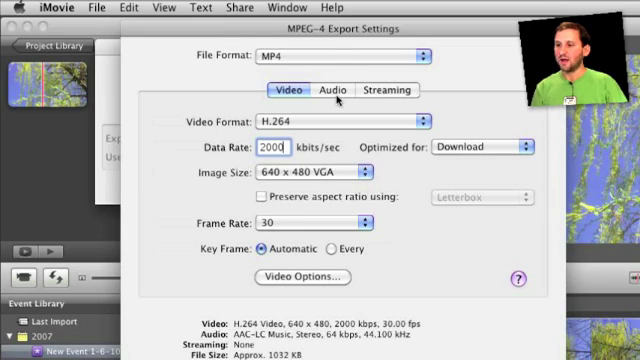
left_click(332, 90)
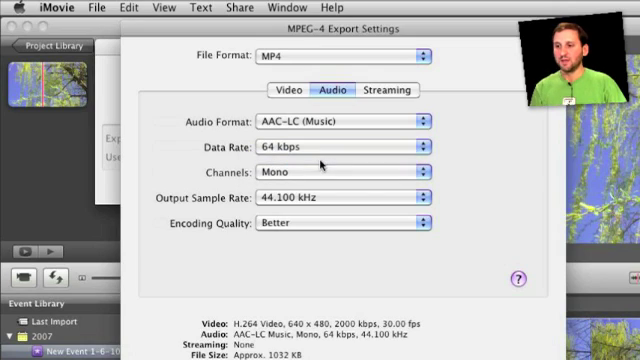
Return to the video settings, where 640 × 480 VGA remains chosen
left_click(304, 88)
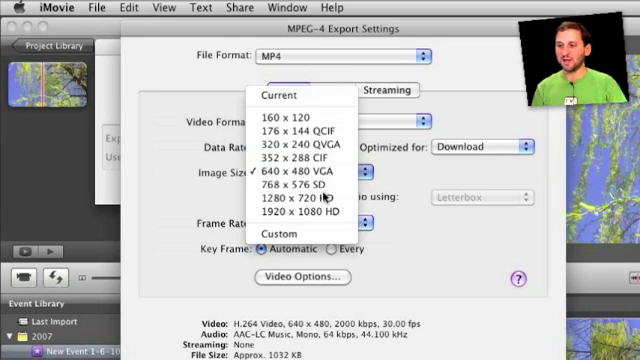
Leave the MPEG-4 settings and reopen the Export Movie size presets for New Project
left_click(296, 196)
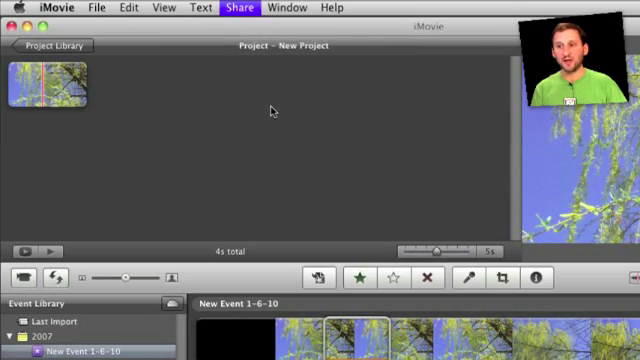
left_click(240, 8)
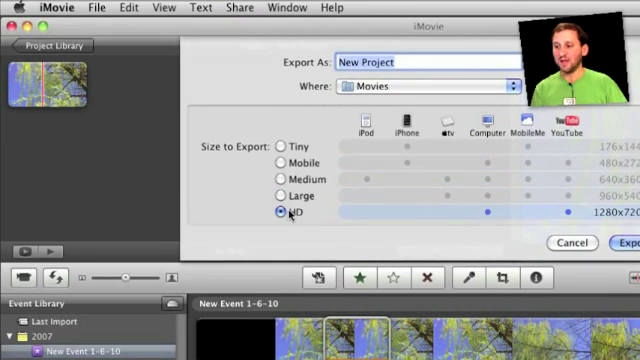